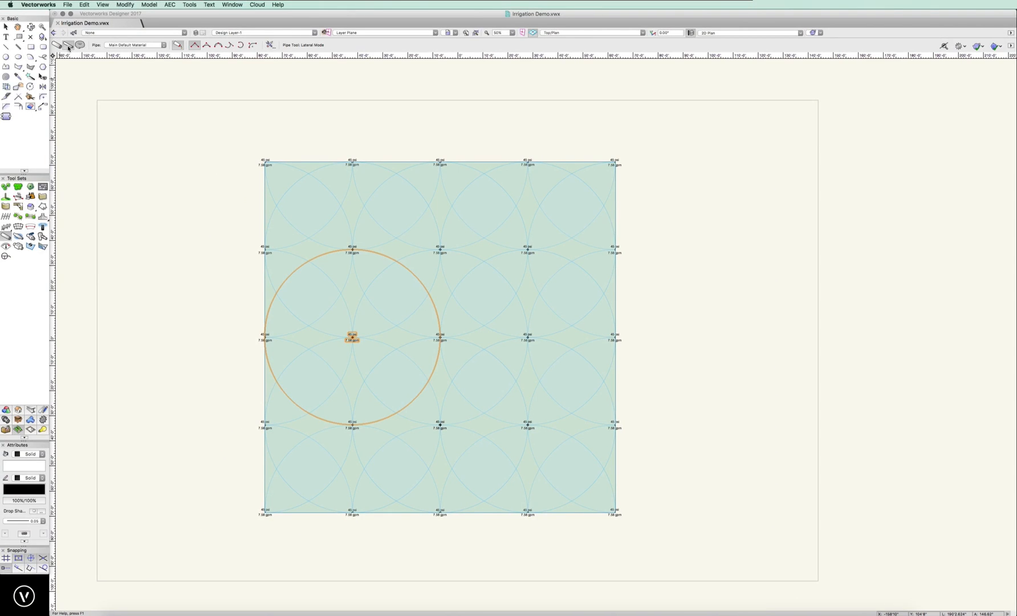
pyautogui.moveTo(59, 46)
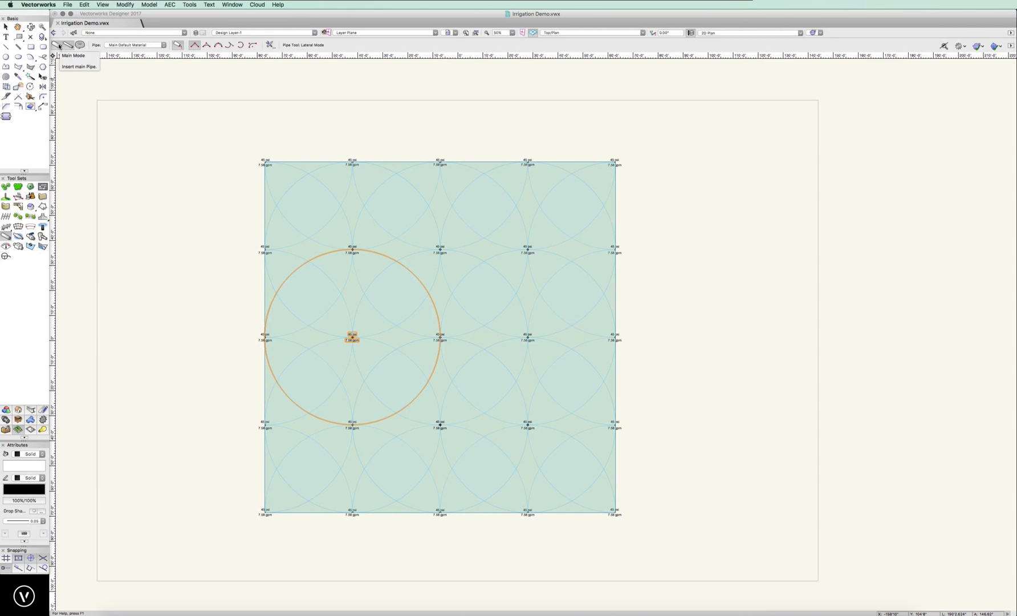
pyautogui.moveTo(69, 46)
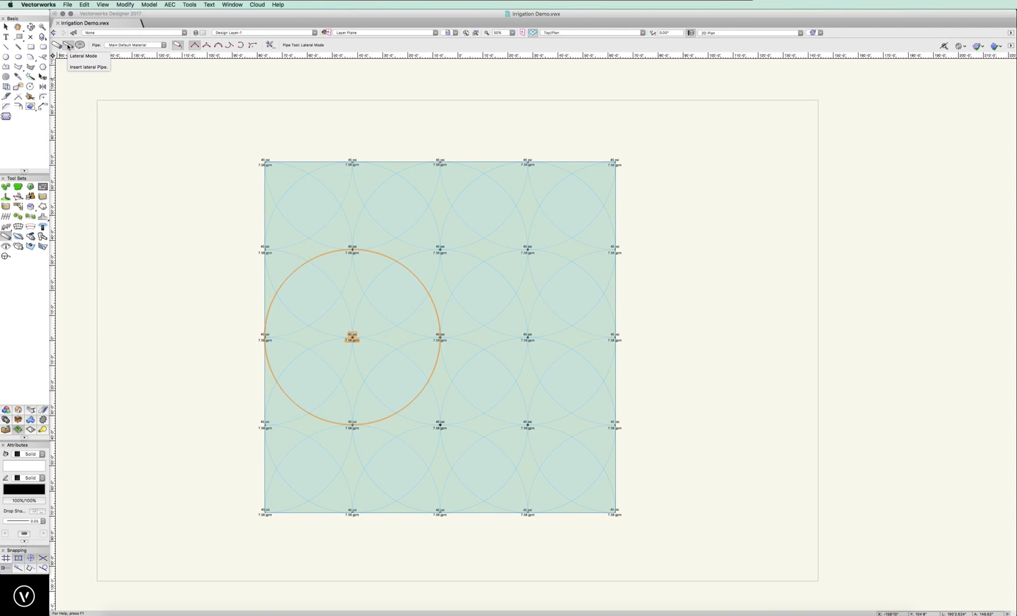
pyautogui.moveTo(71, 45)
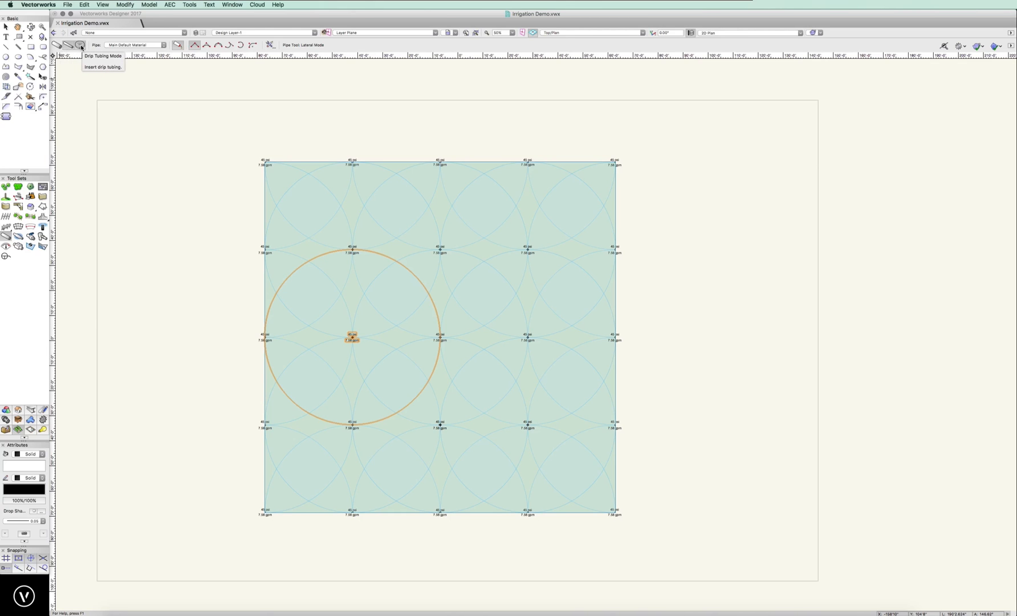
pyautogui.moveTo(68, 45)
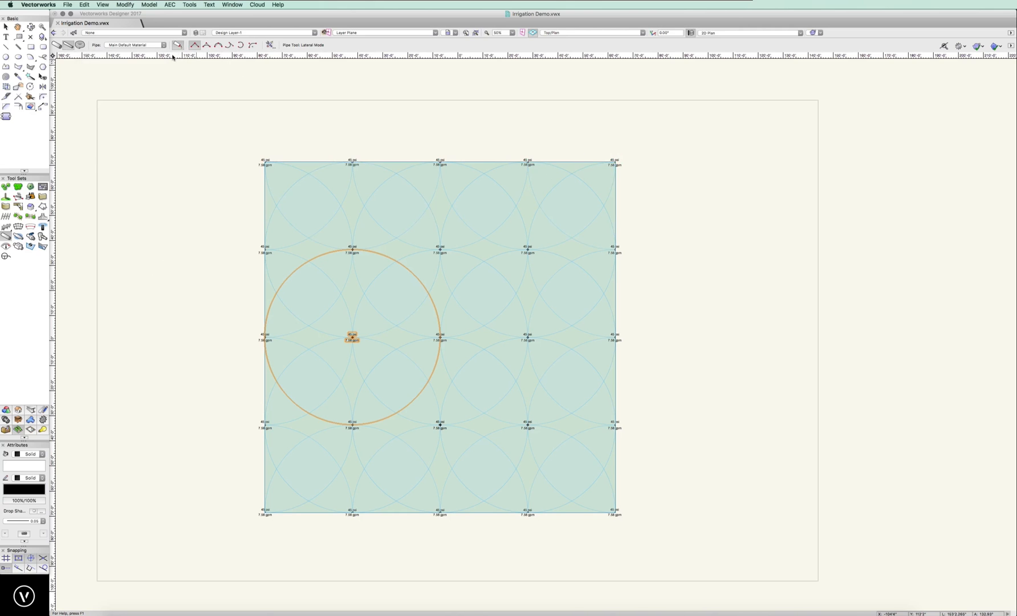
pyautogui.moveTo(177, 45)
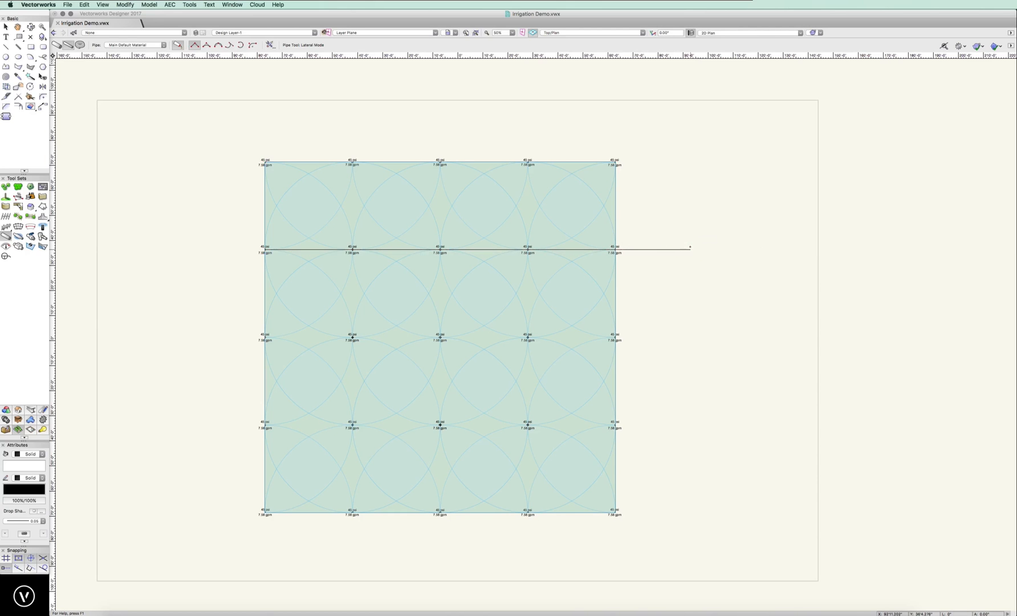
# End the second-row lateral pipe just beyond the grid's right edge
pyautogui.click(690, 251)
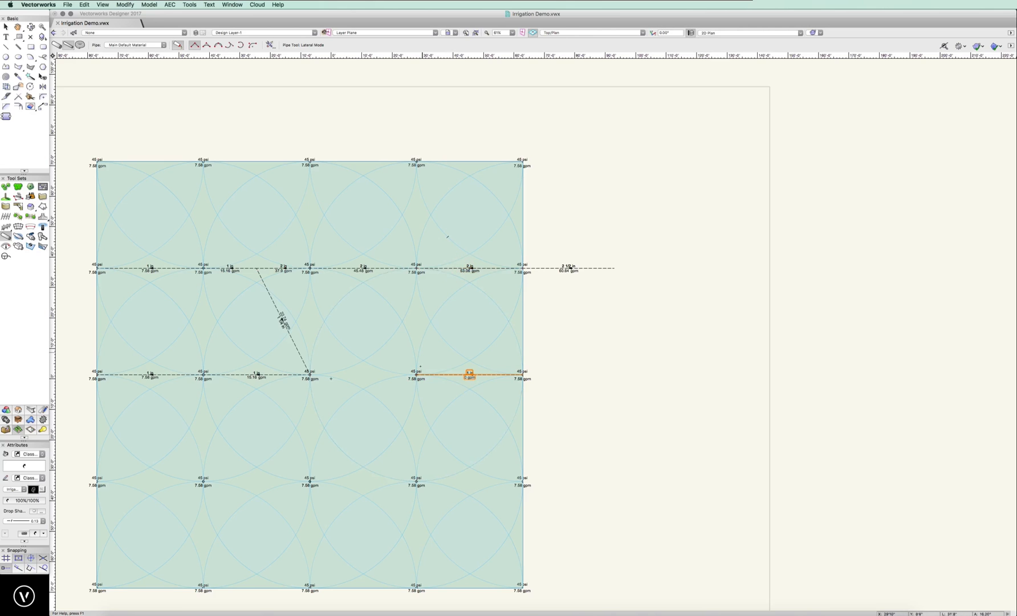
# Draw an angled pipe from the lower lateral up to the upper lateral
pyautogui.moveTo(468, 375); pyautogui.dragTo(468, 267)
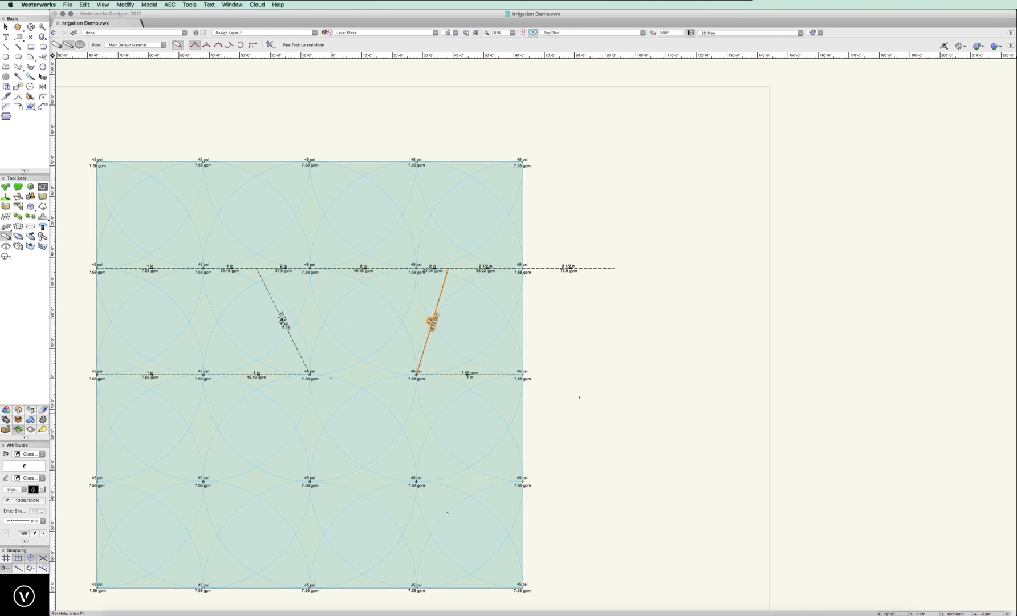
pyautogui.moveTo(556, 449)
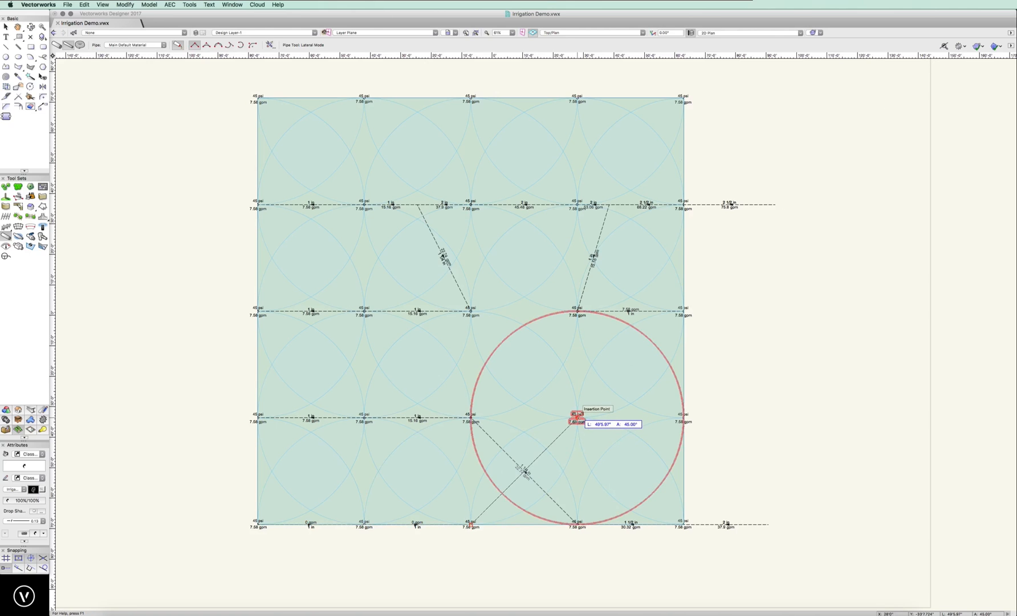
# Finish the diagonal crossover pipe at the sprinkler head above the bottom row
pyautogui.click(573, 419)
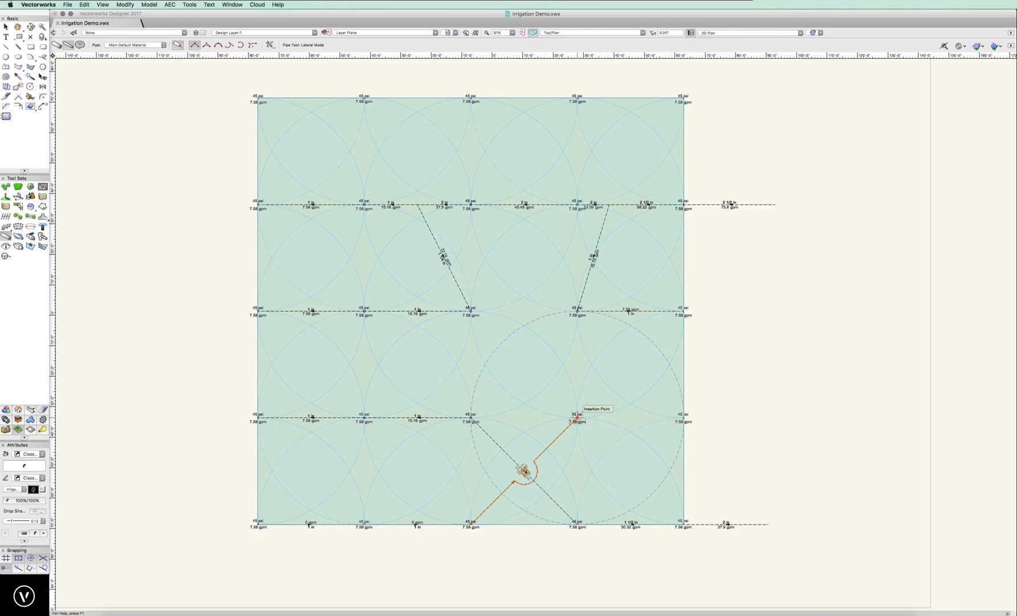
pyautogui.moveTo(545, 464)
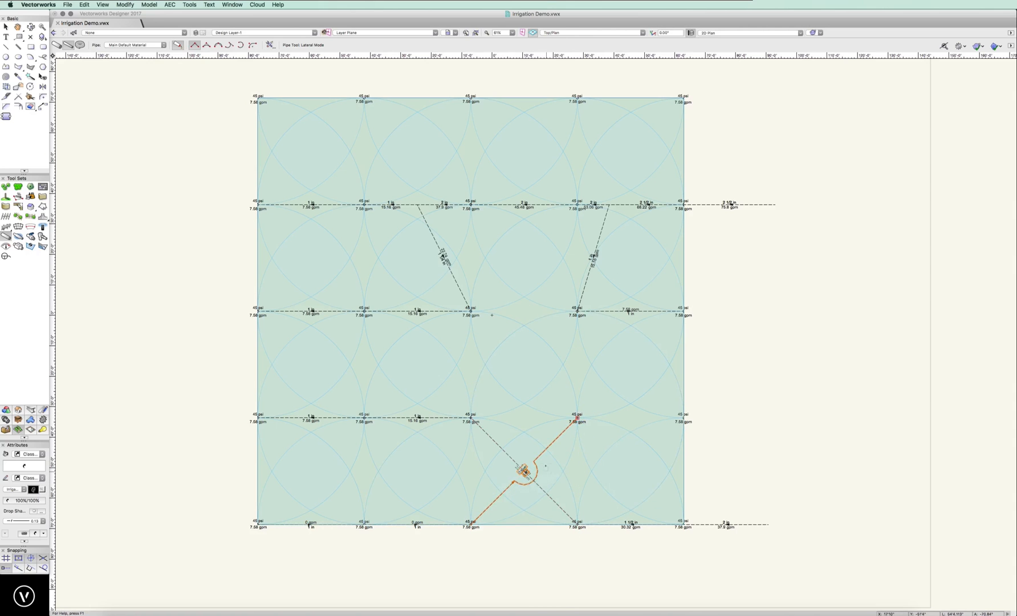
pyautogui.moveTo(609, 447)
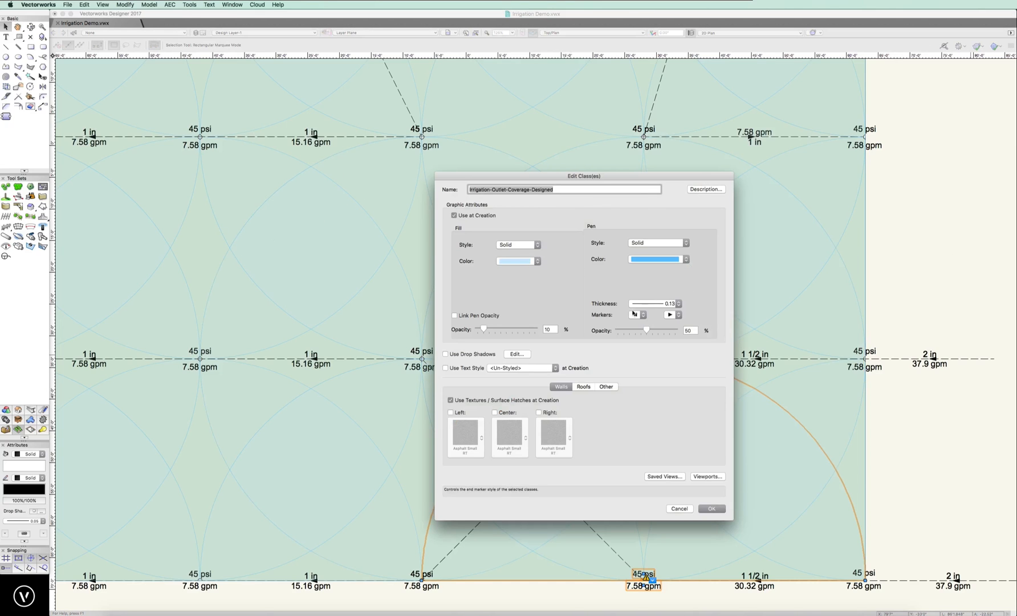
# Open the Fill Style options for the Irrigation-Outlet-Coverage-Designed class
pyautogui.click(516, 244)
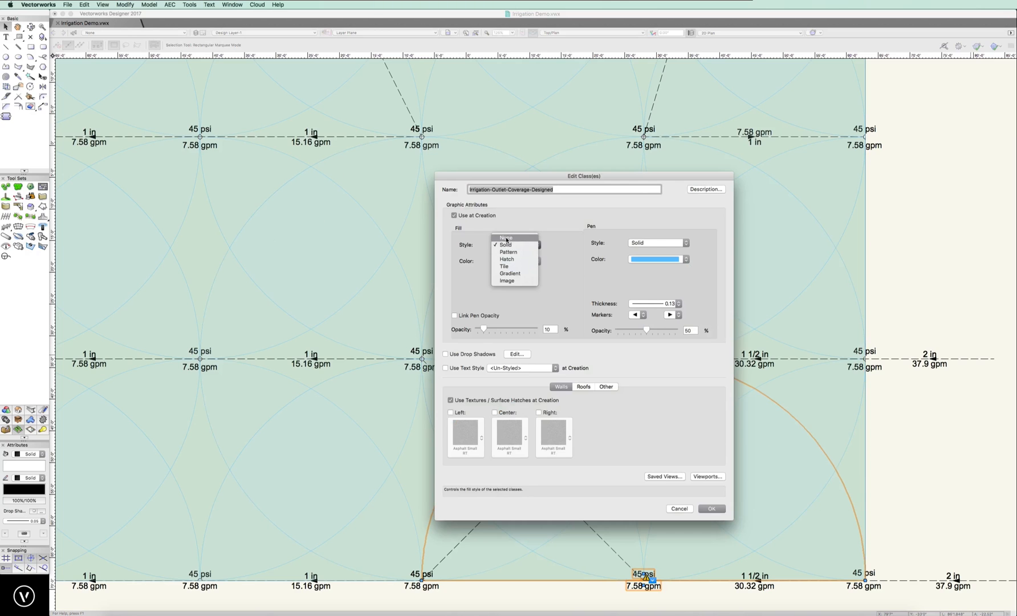